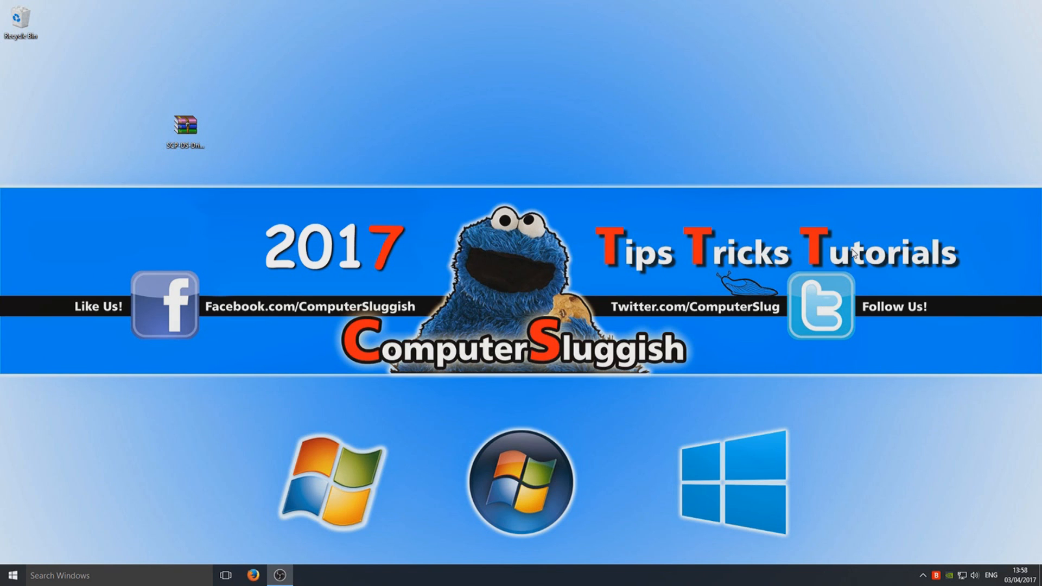
mouse_move(126, 83)
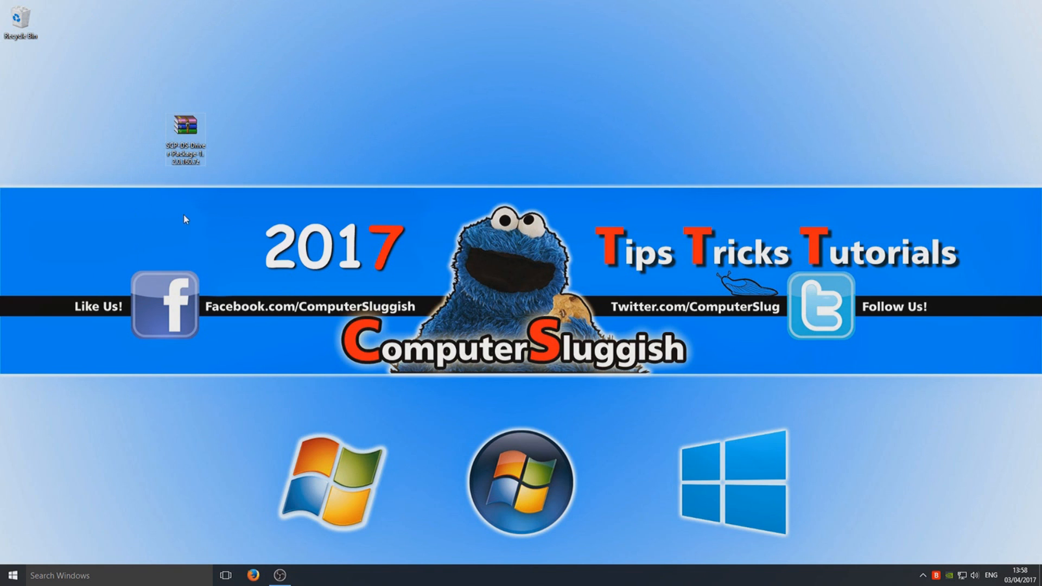
Step: Extract the SCP-DS-Driver-Package archive into its own folder on the desktop
right_click(184, 137)
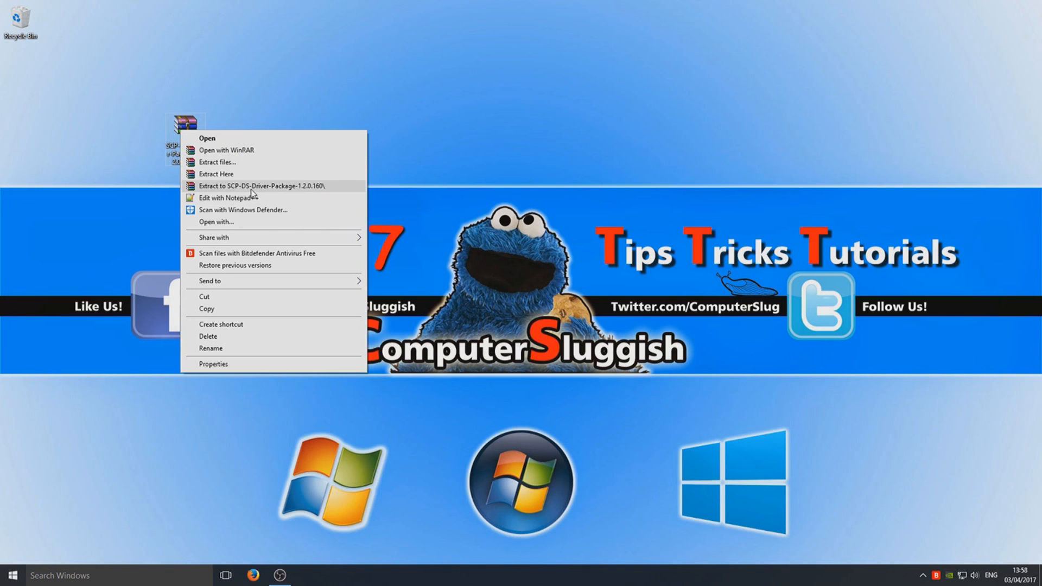
left_click(261, 186)
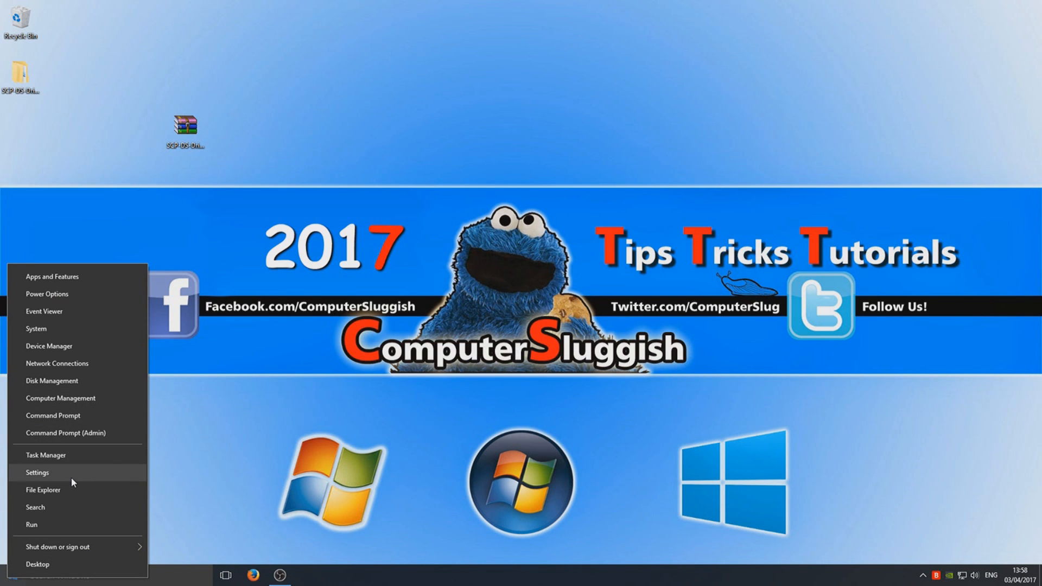
Step: Reach the Devices and Printers window through Settings > Devices > Related settings
left_click(37, 473)
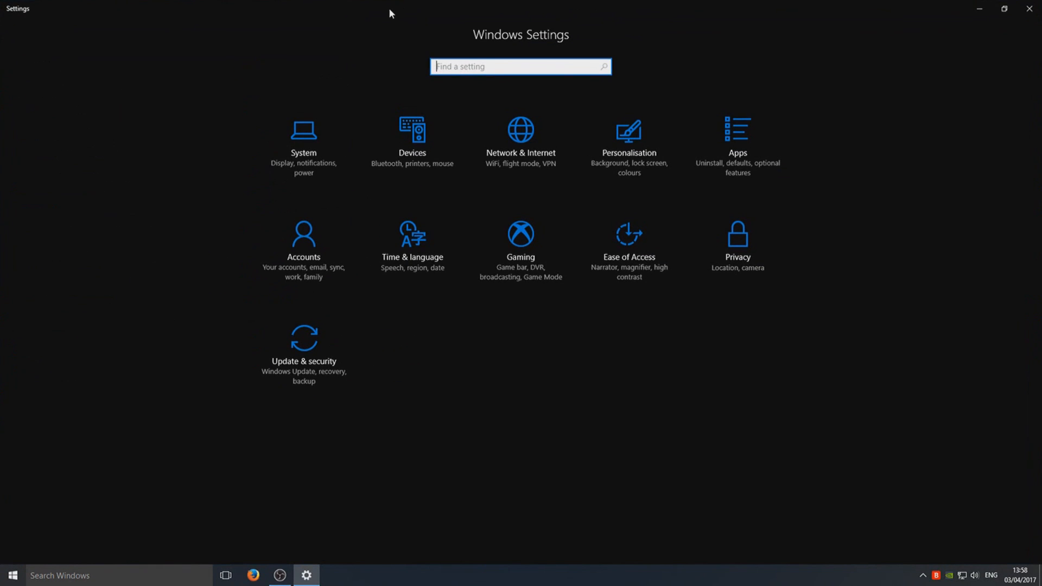
mouse_move(413, 129)
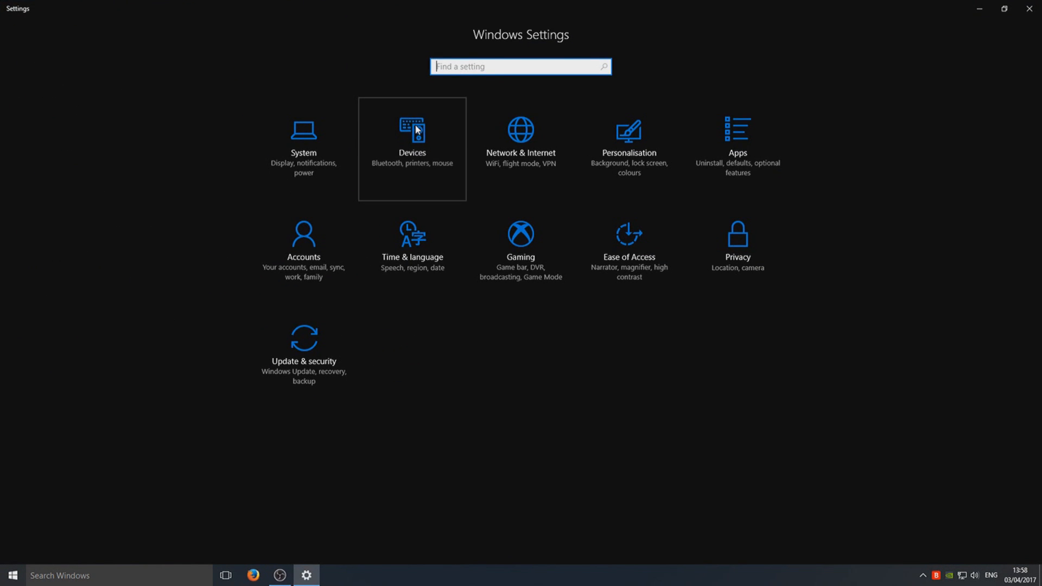
left_click(412, 129)
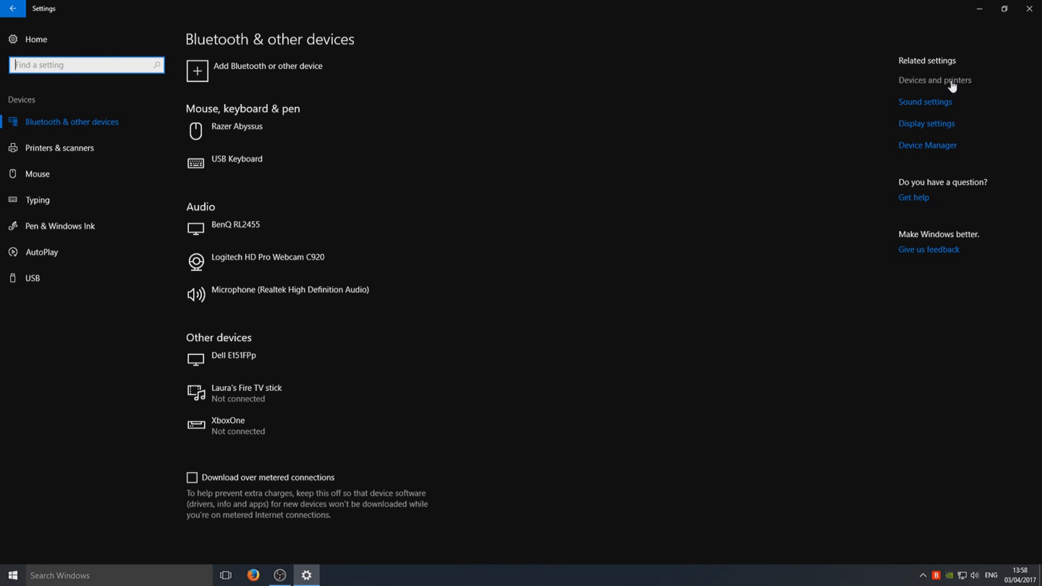
left_click(934, 79)
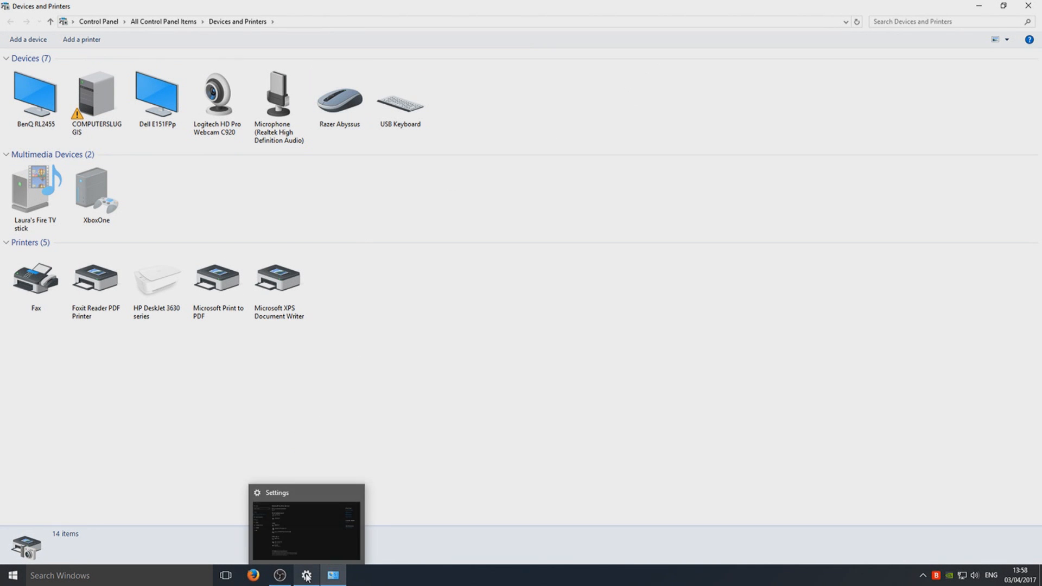
Step: Minimise the open windows to return to the desktop with the extracted folder
left_click(400, 98)
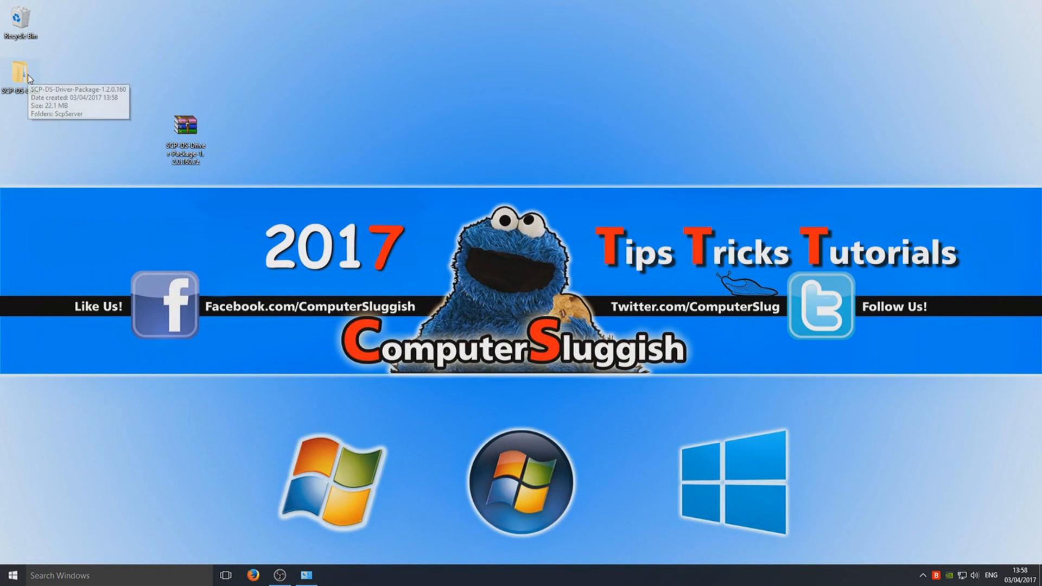
Step: Browse into the package's ScpServer\bin folder and bring up launch options for ScpDriver.exe
double_click(12, 70)
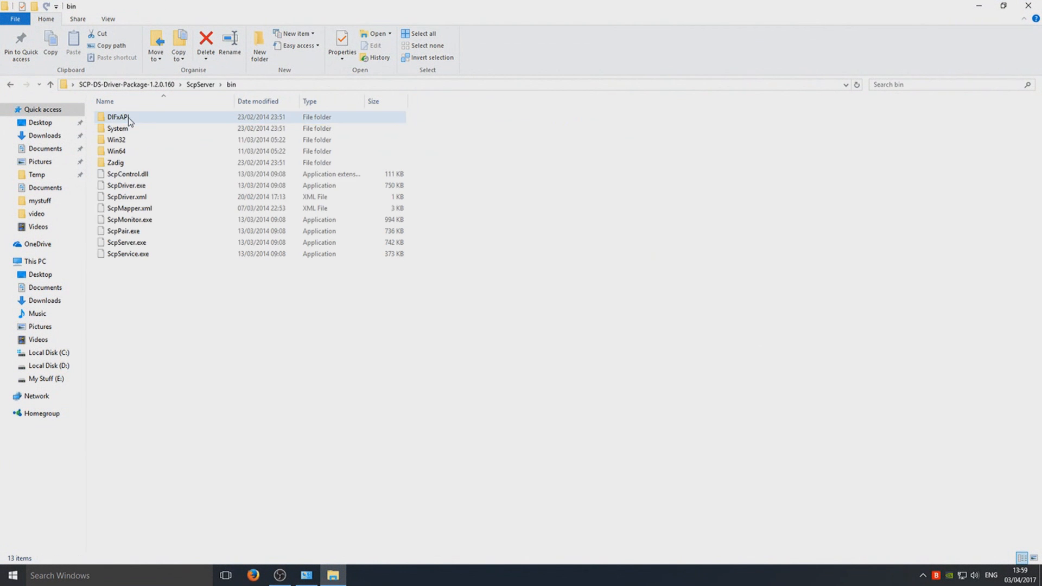
left_click(275, 338)
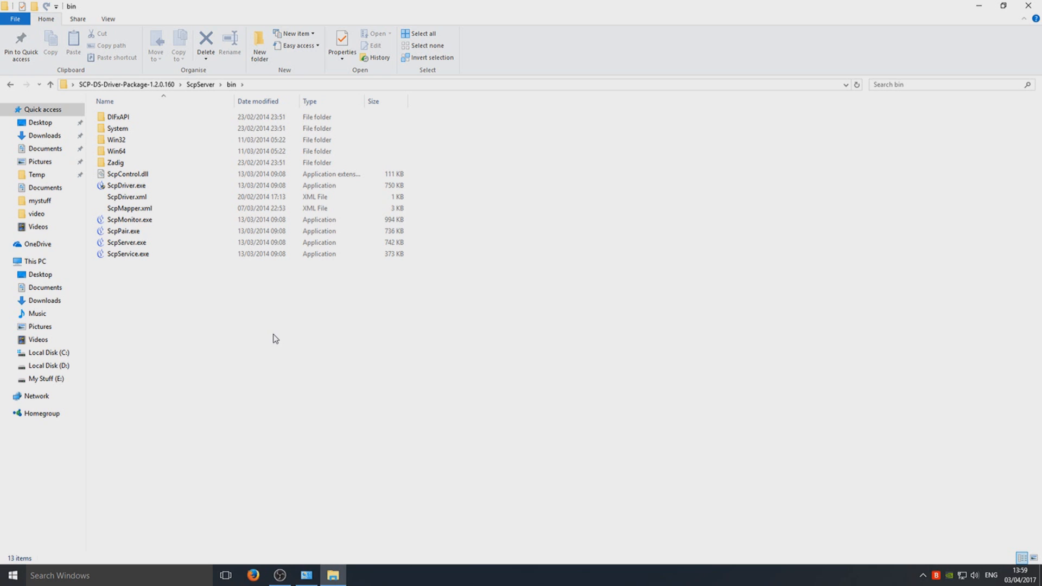
mouse_move(926, 520)
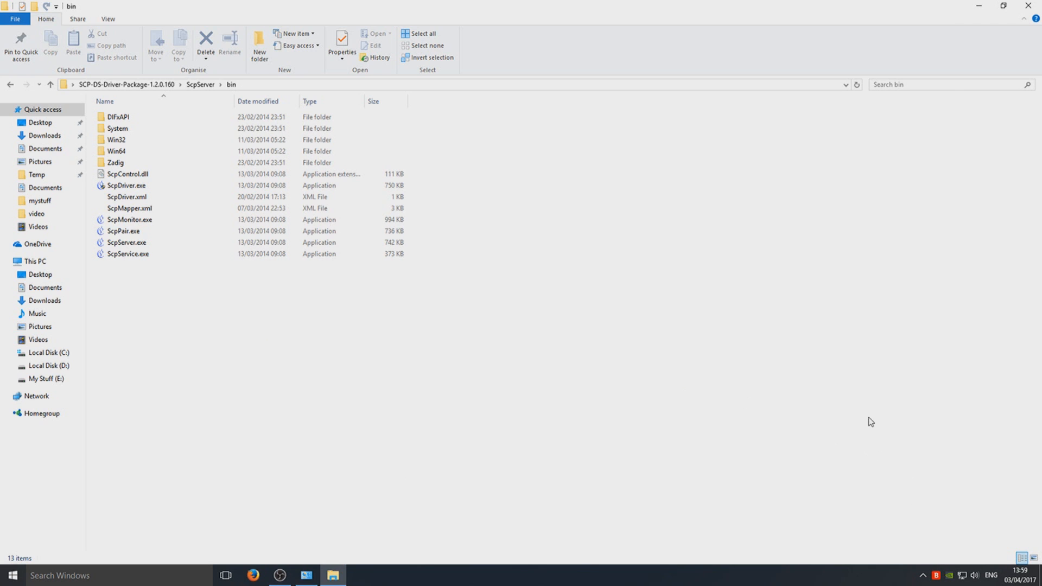
mouse_move(727, 417)
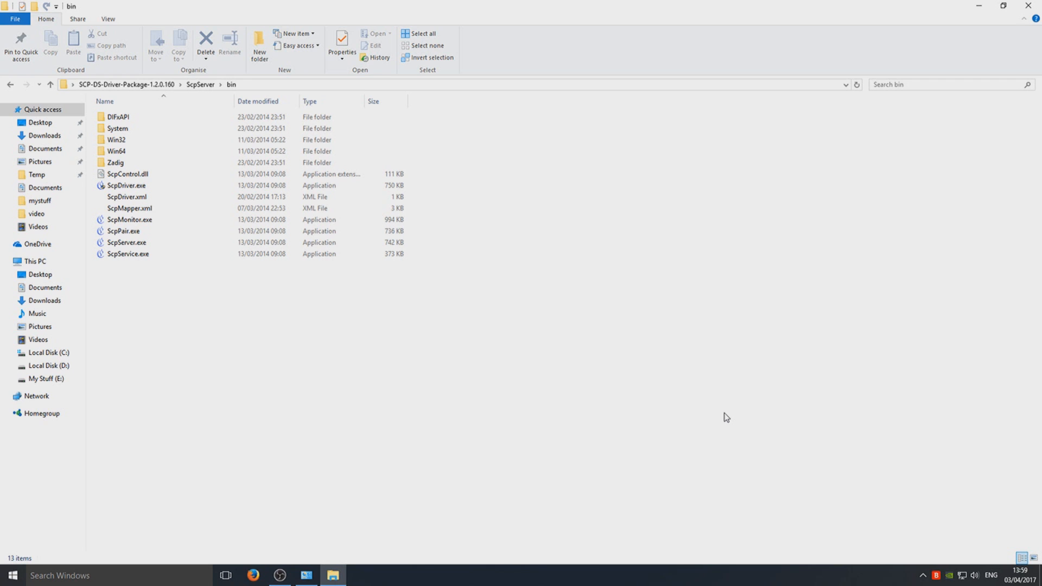
mouse_move(470, 334)
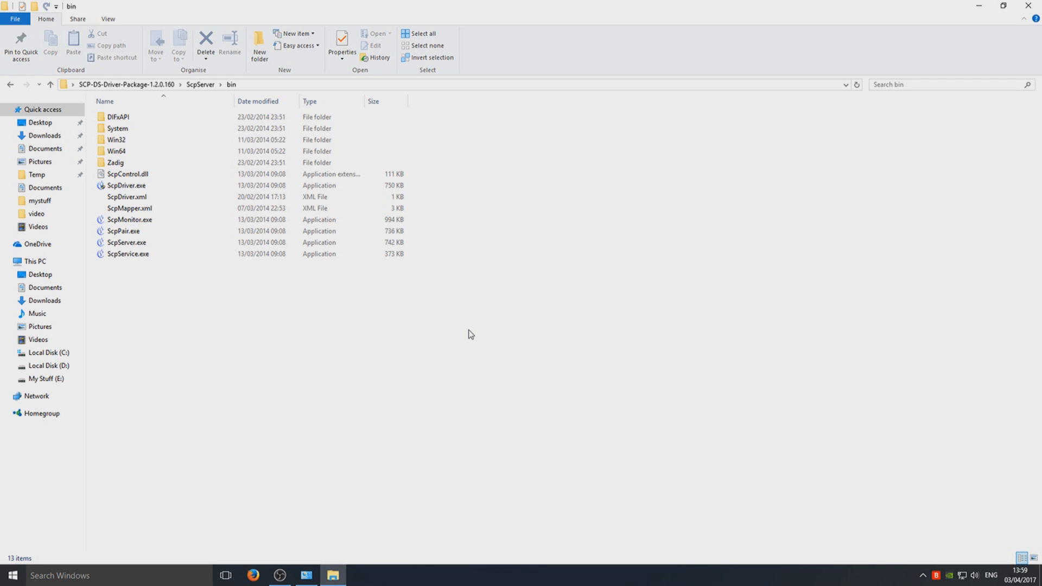
left_click(126, 186)
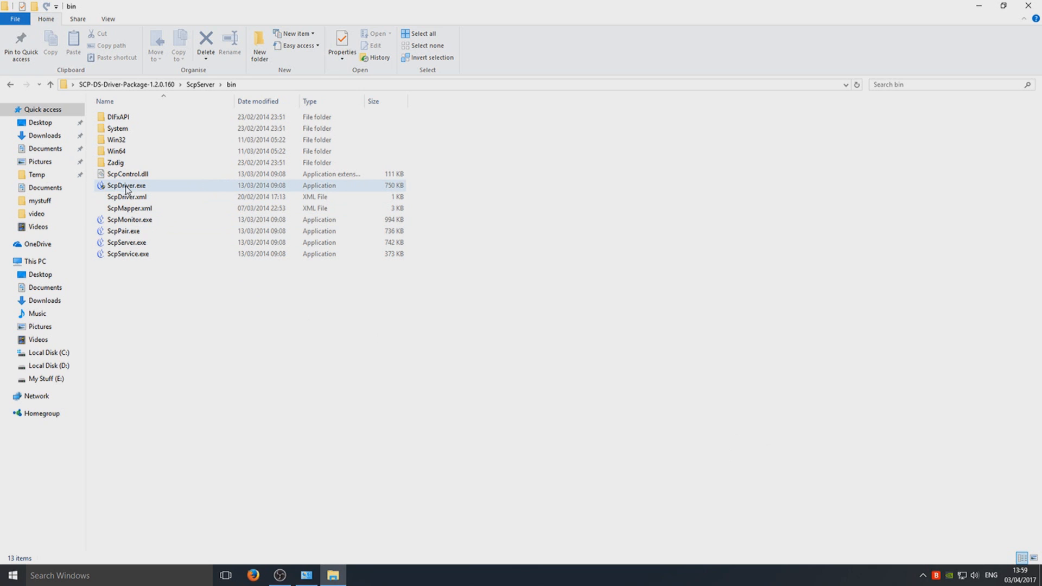
mouse_move(140, 185)
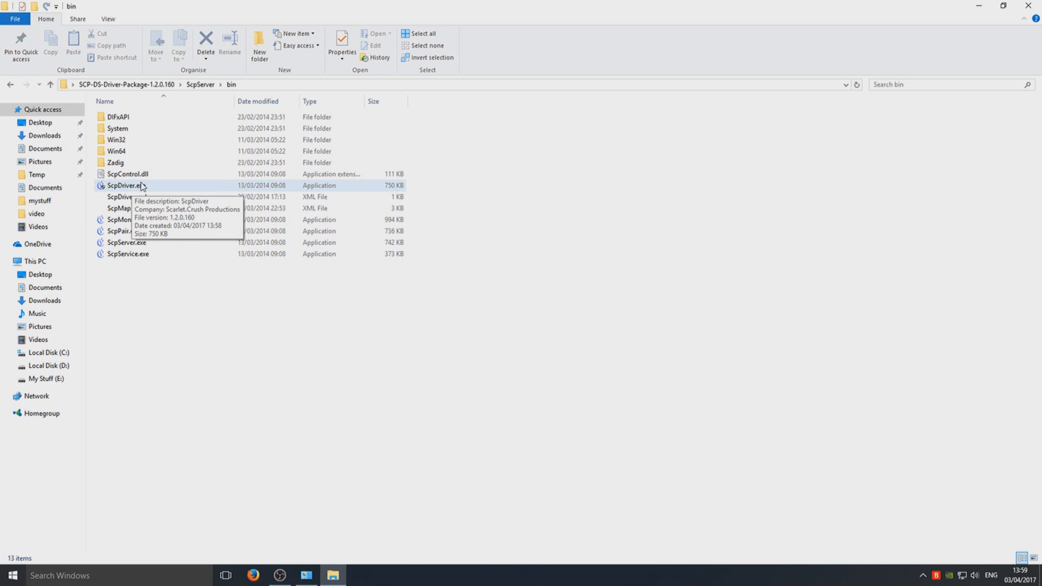
left_click(126, 185)
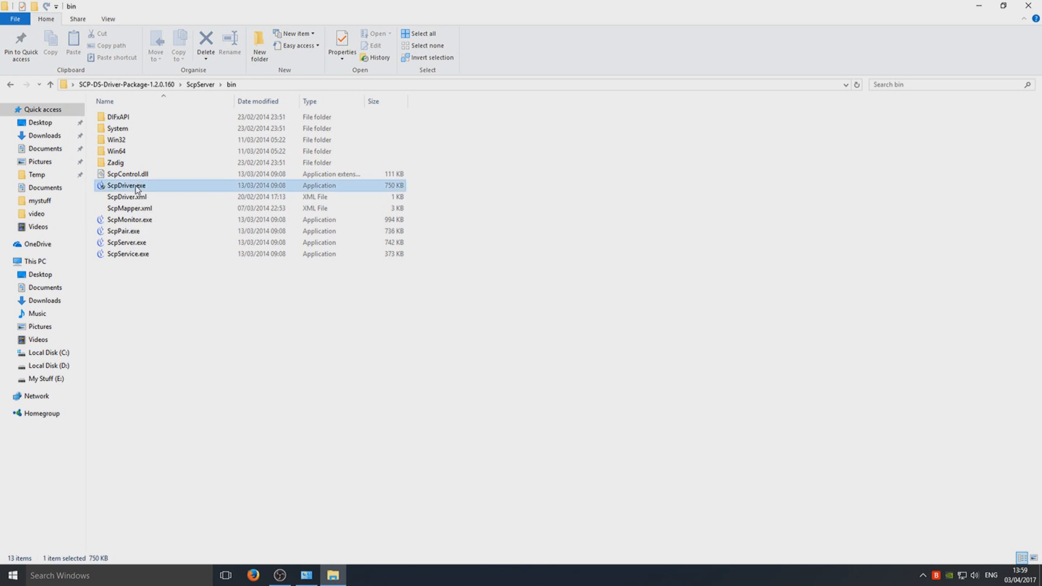
right_click(126, 186)
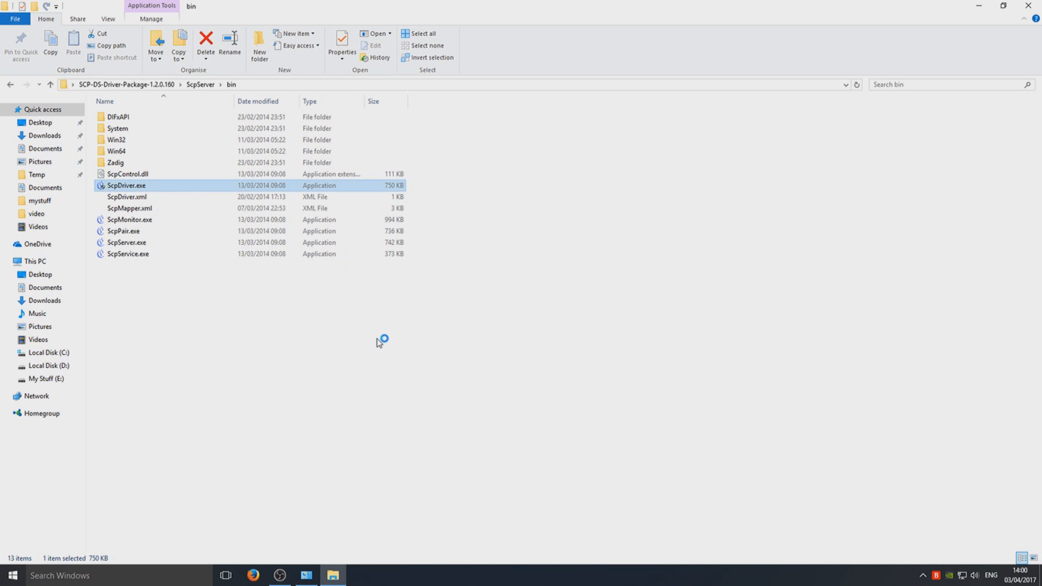
Step: Run ScpDriver with Force Install enabled, install the Bus, DS3 USB and Bluetooth drivers, then exit
double_click(126, 186)
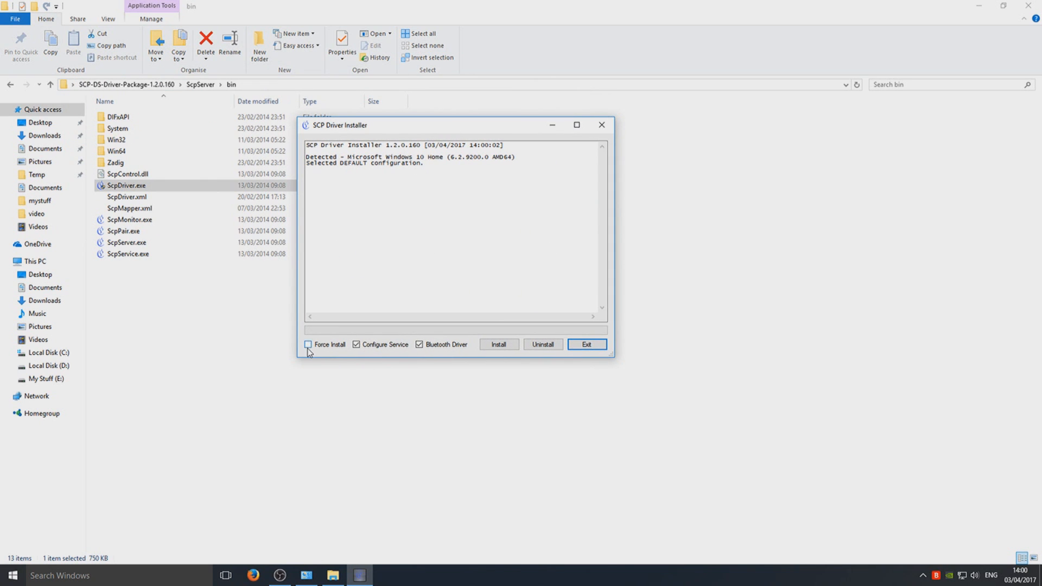
left_click(307, 345)
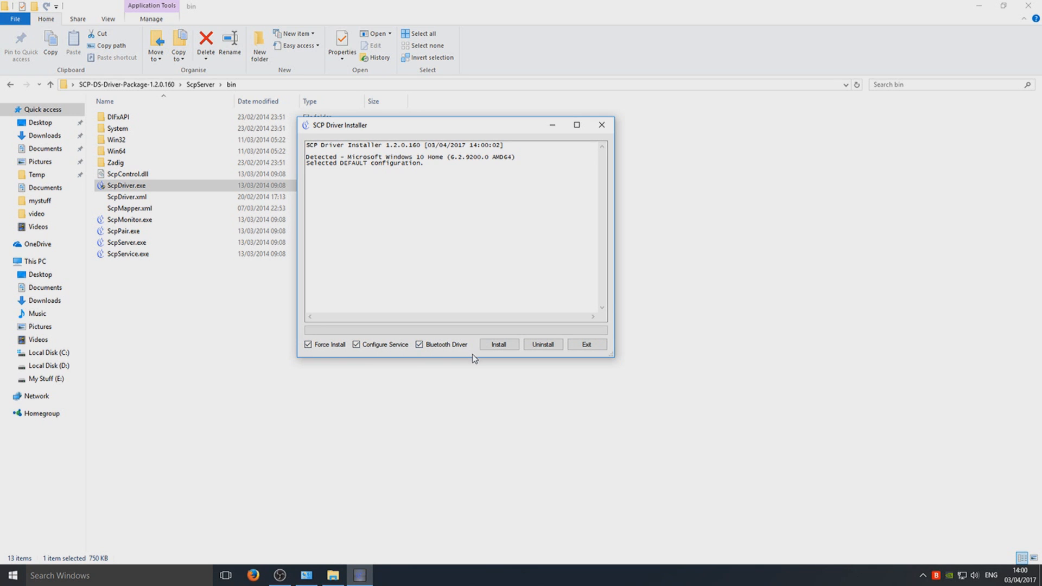
mouse_move(425, 359)
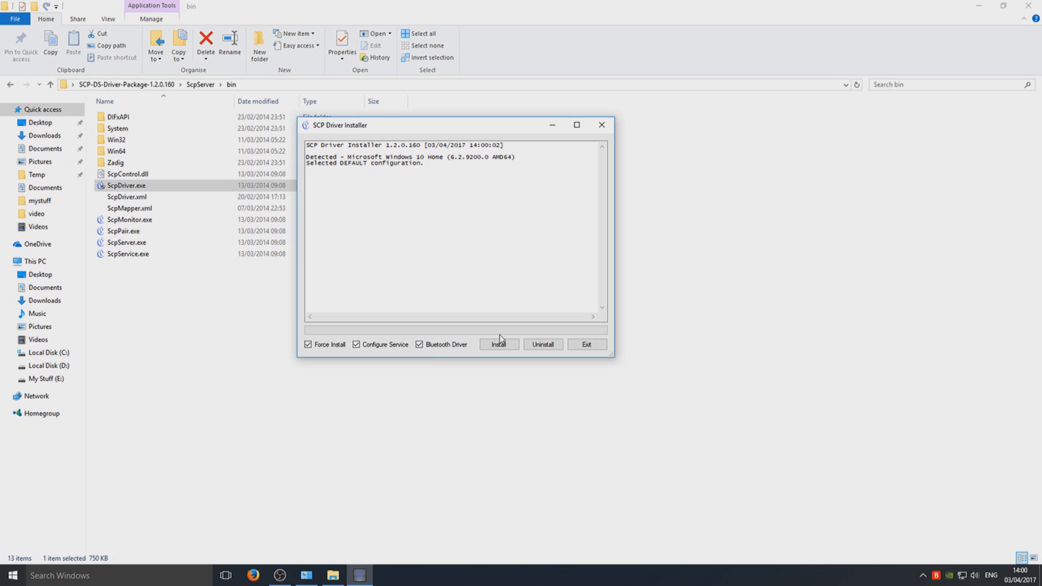
left_click(498, 344)
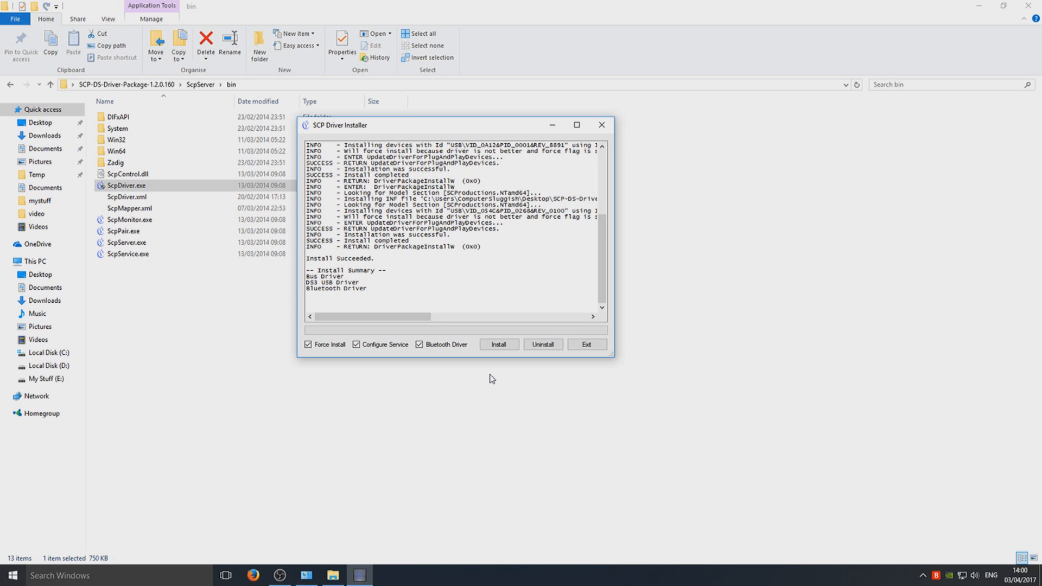
mouse_move(475, 218)
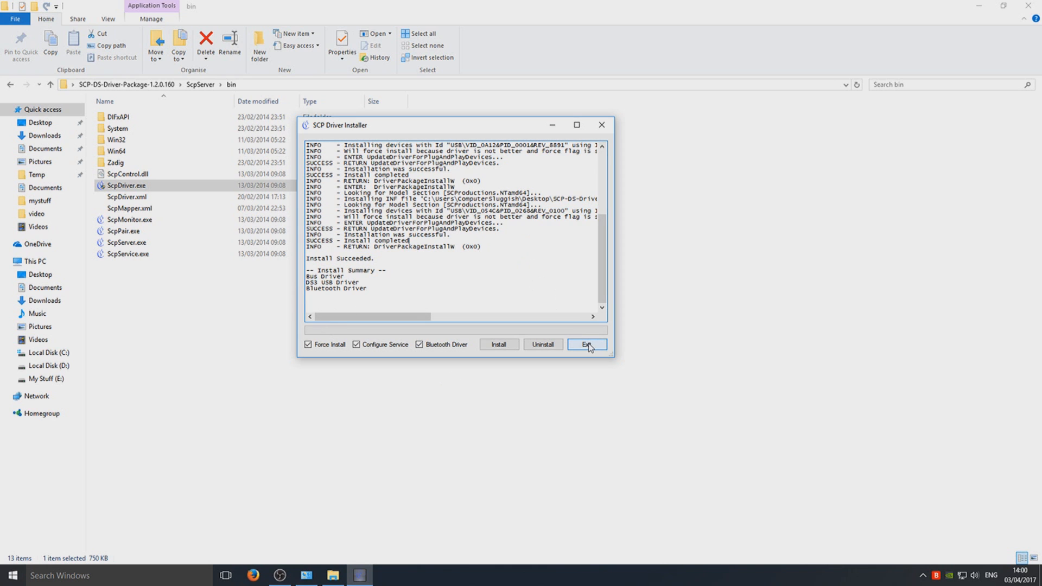
left_click(587, 344)
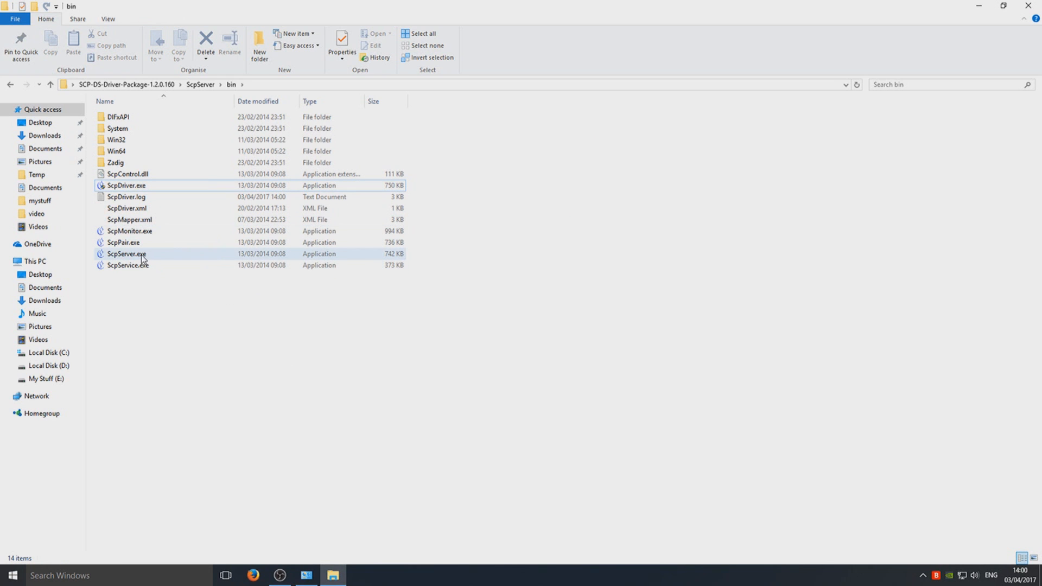
Step: Launch ScpServer.exe so Pad 1 shows as a DS3 controller over USB, and reposition its window
left_click(126, 254)
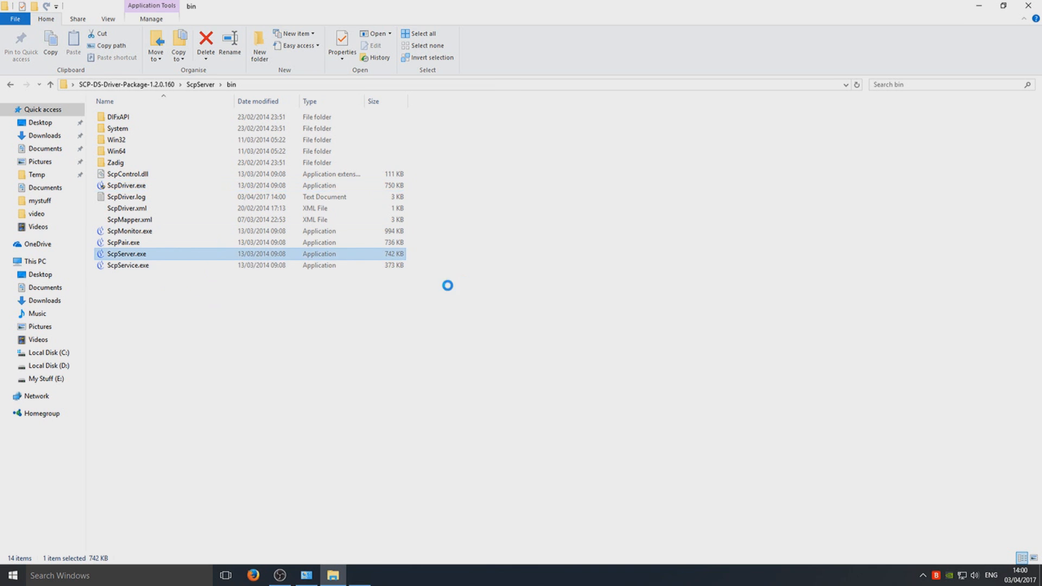
double_click(126, 253)
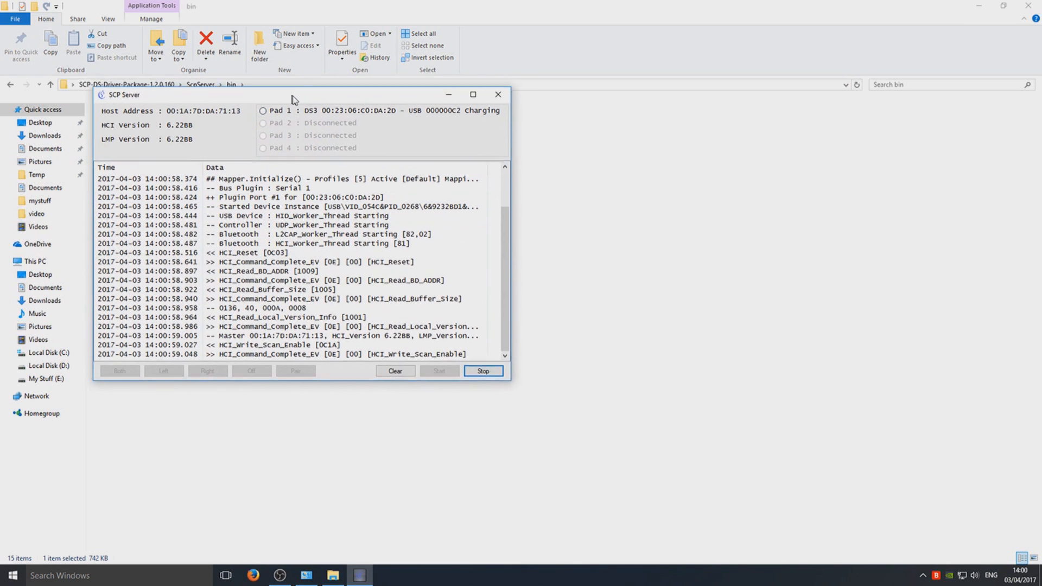
left_click_drag(292, 94, 351, 114)
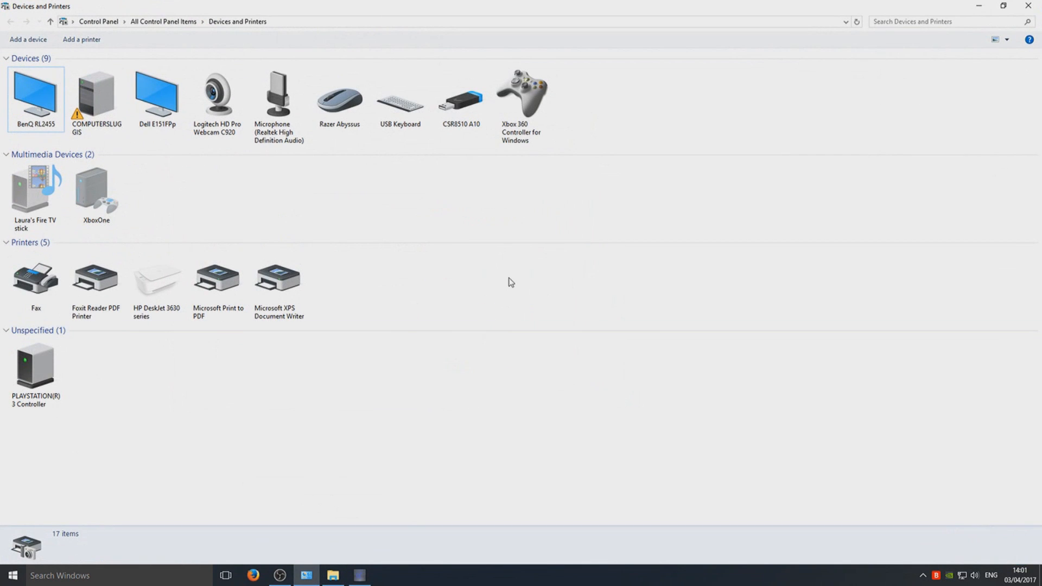
mouse_move(599, 133)
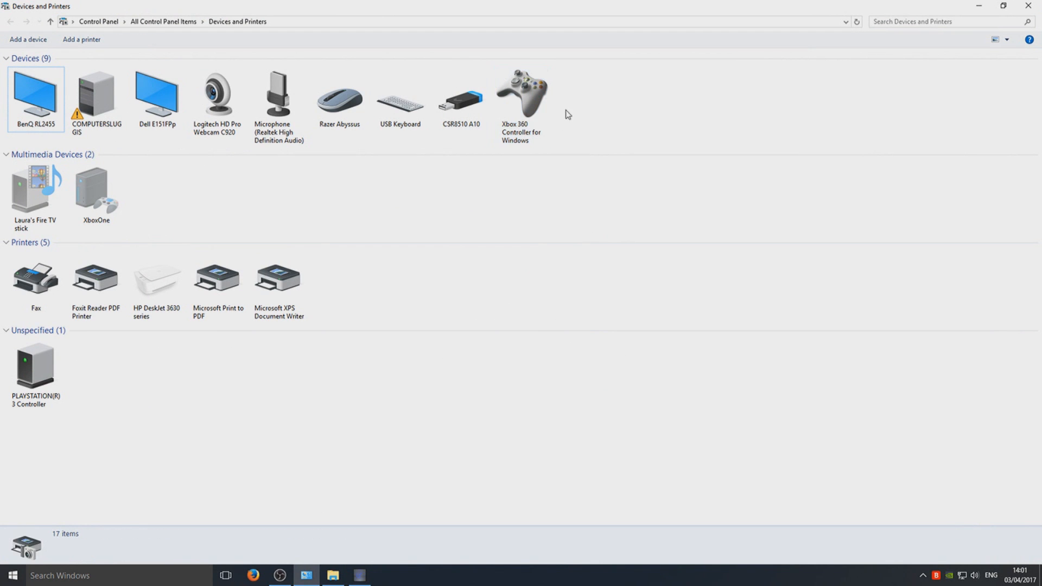
Step: Confirm the Xbox 360 Controller for Windows listing and return to the bin folder
left_click(523, 100)
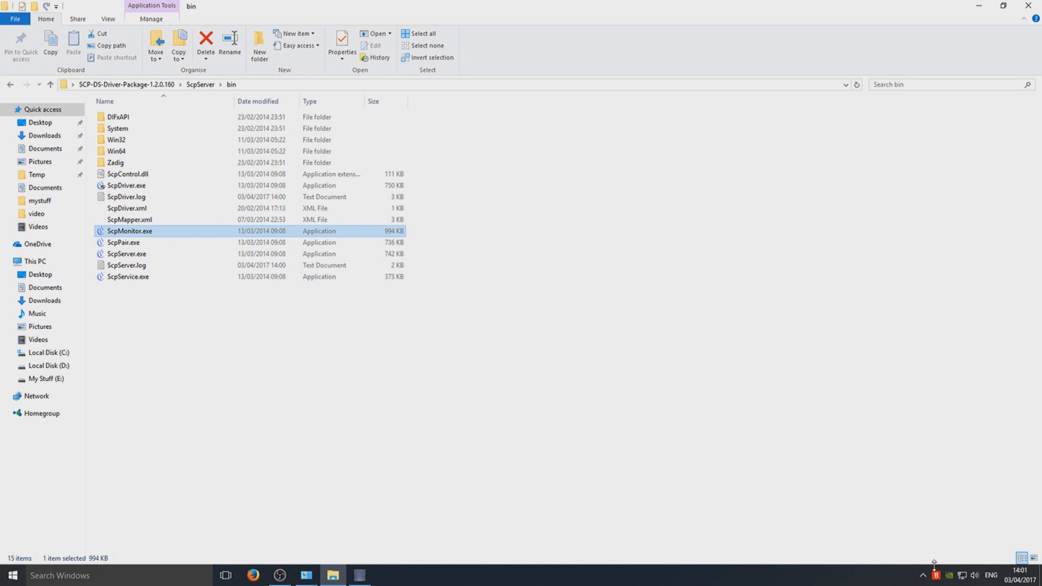
Step: Bring up SCP Monitor from the system tray showing Pad 1 charging and Pads 2–4 disconnected
left_click(923, 576)
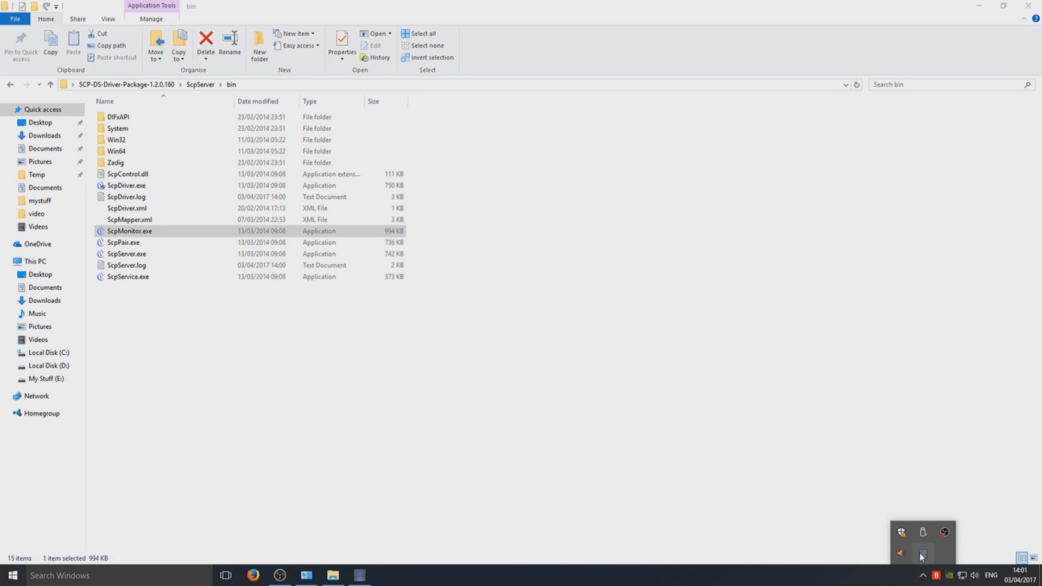
double_click(129, 230)
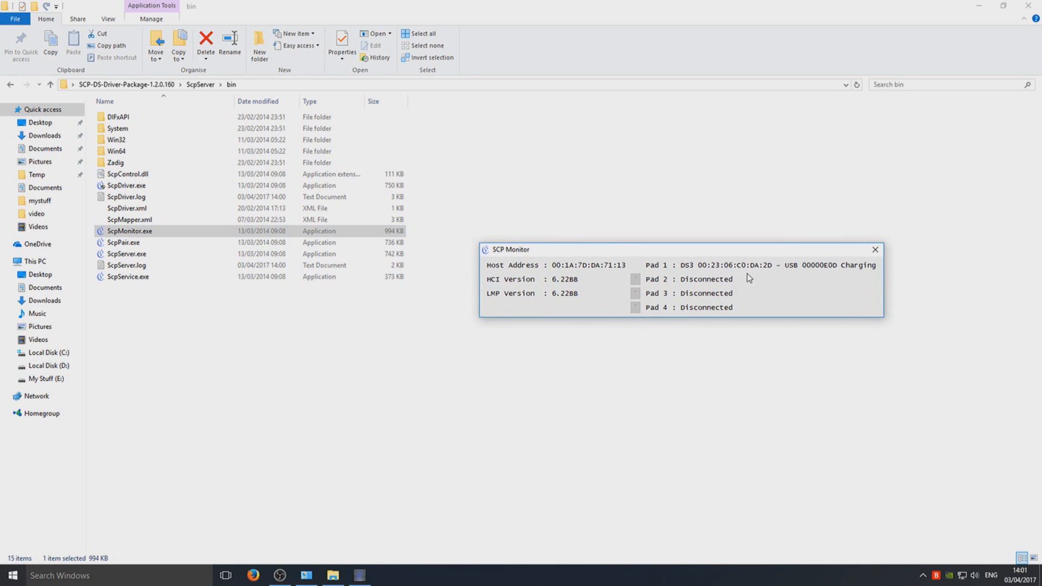